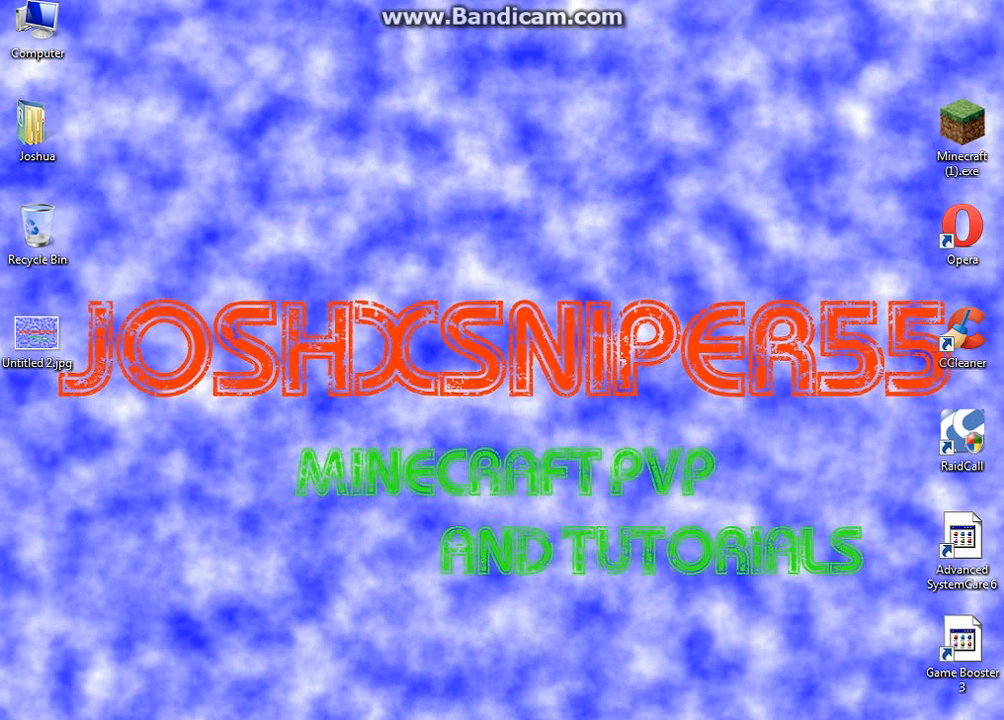
# Search the Start menu for 'pictures' and open the Sample Pictures folder
pyautogui.click(20, 712)
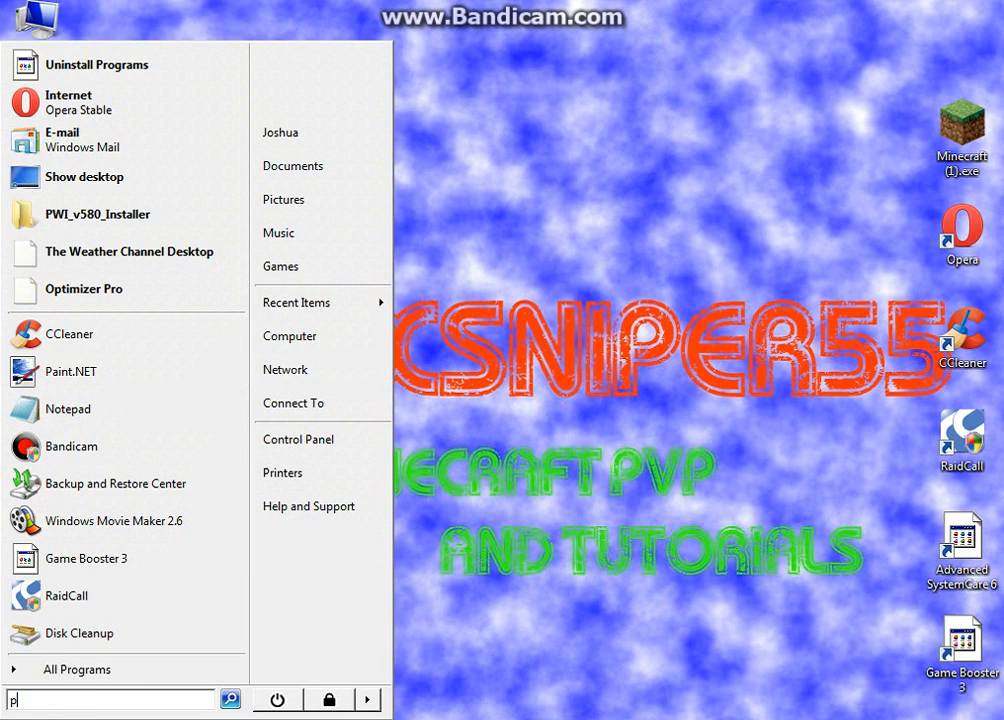
pyautogui.write('pictures')
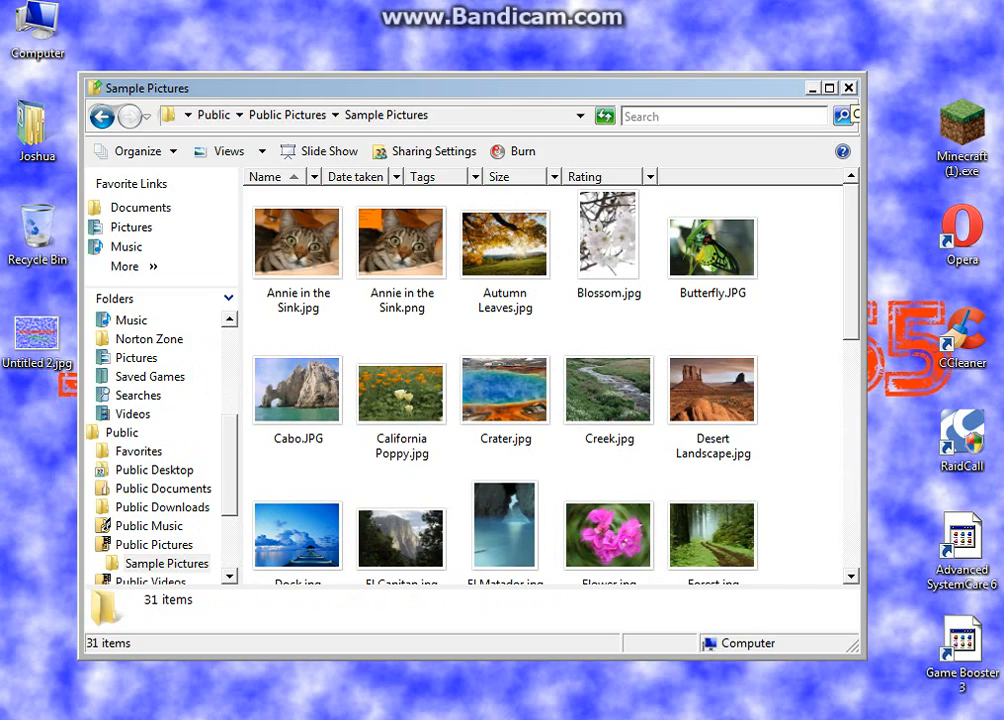
# Close the Sample Pictures window so Paint.NET can be launched
pyautogui.click(848, 88)
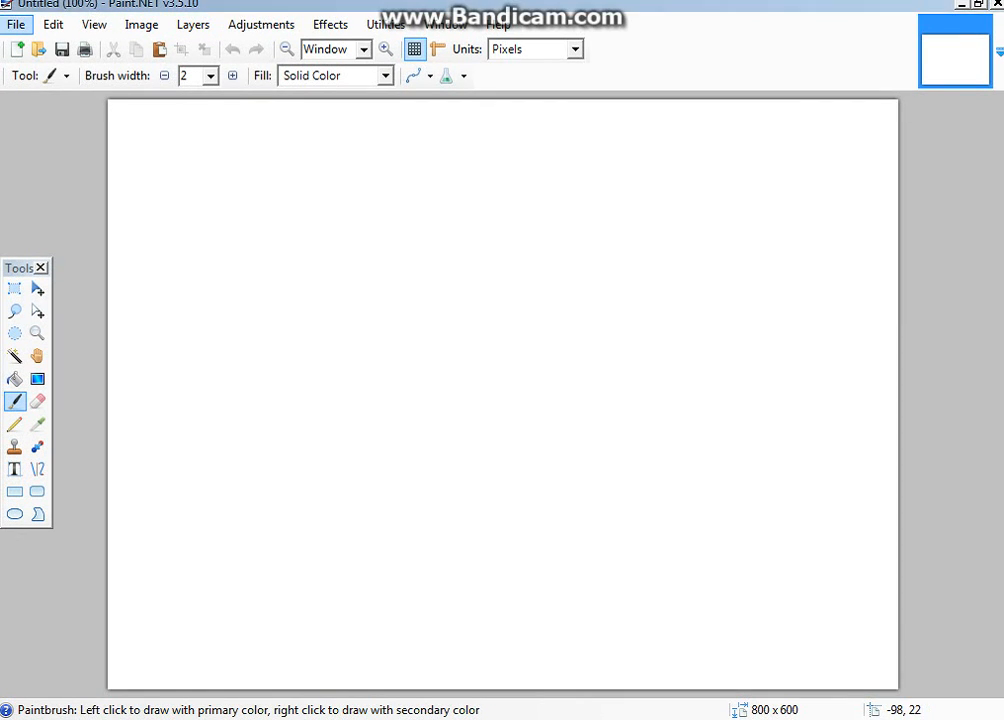
# Open the Untitled 2.jpg cloud wallpaper from the Desktop
pyautogui.click(16, 24)
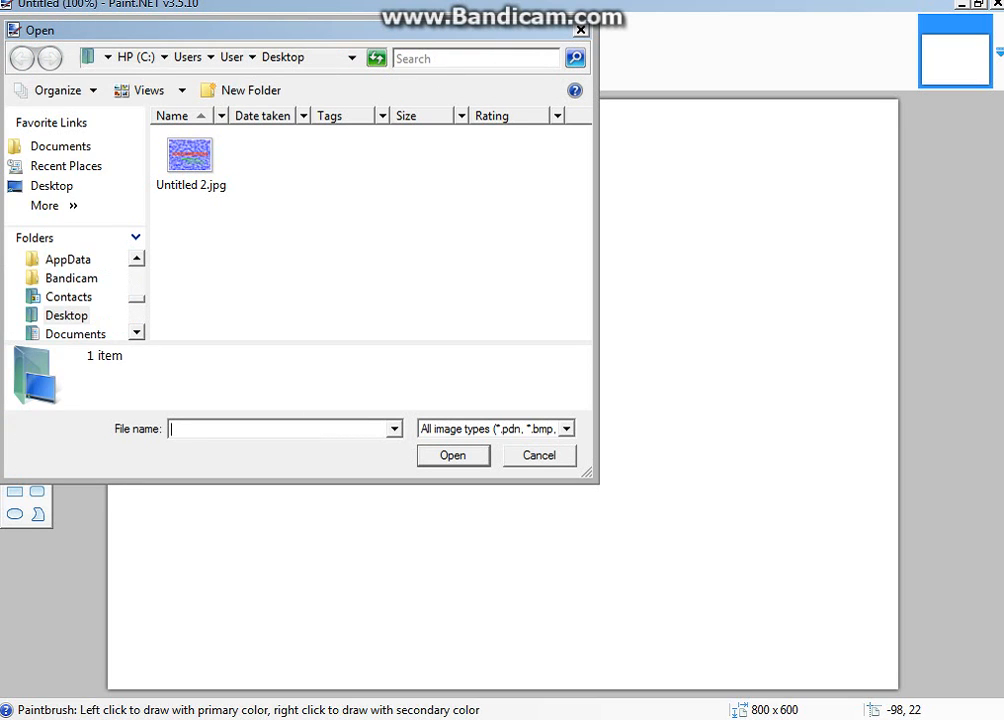
pyautogui.click(538, 456)
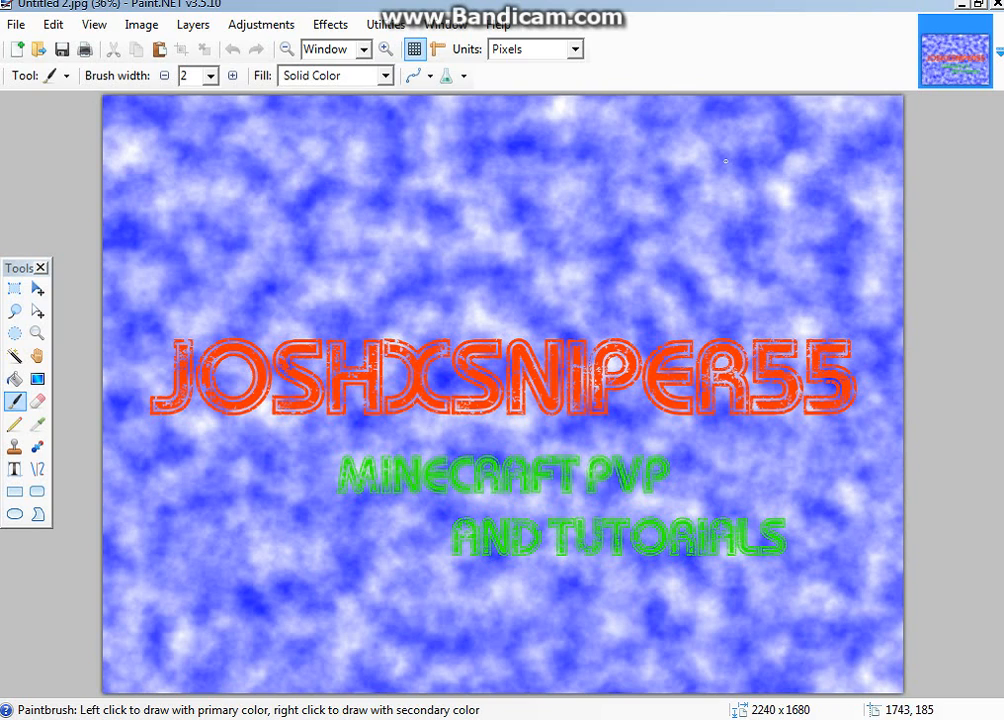
pyautogui.moveTo(264, 228)
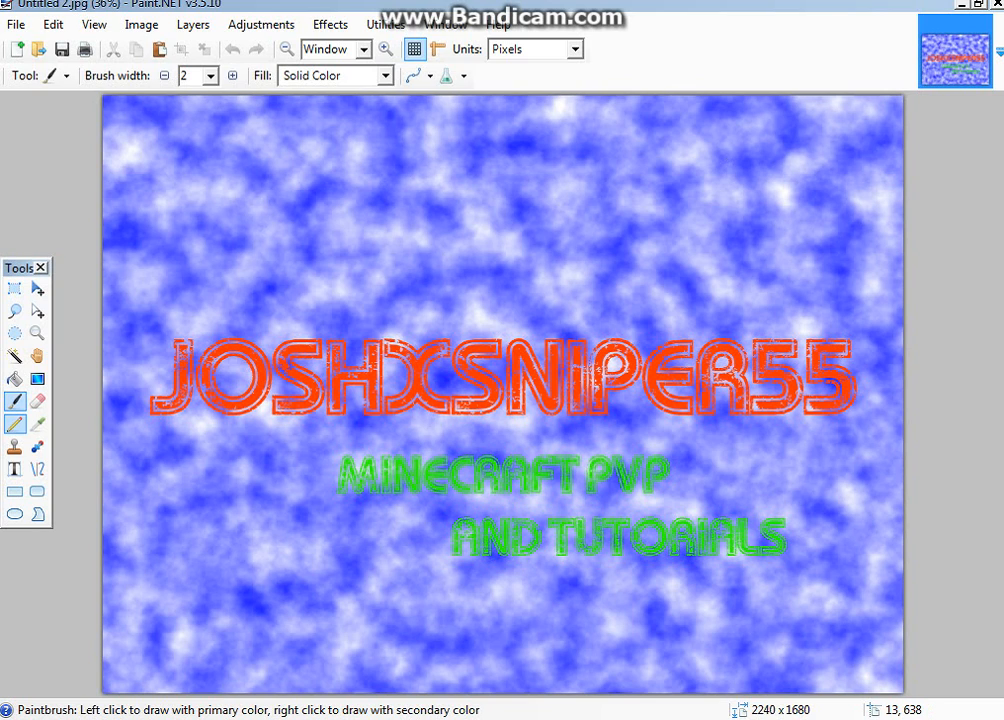
# Clear the old cloud background and Minecraft text, leaving a transparent canvas
pyautogui.click(36, 402)
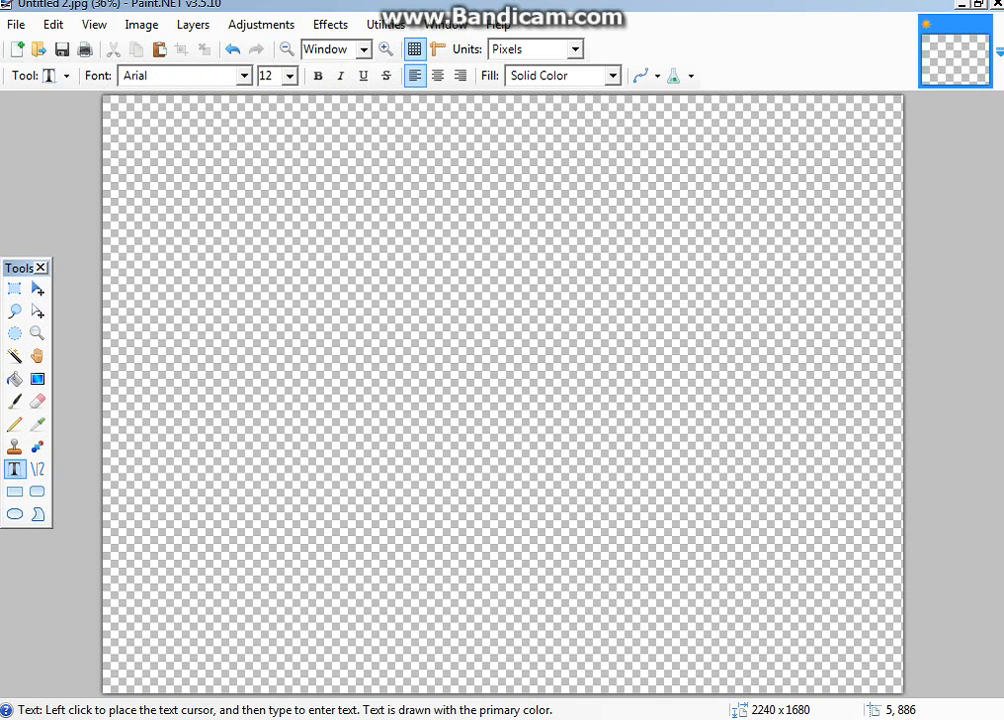
pyautogui.click(328, 24)
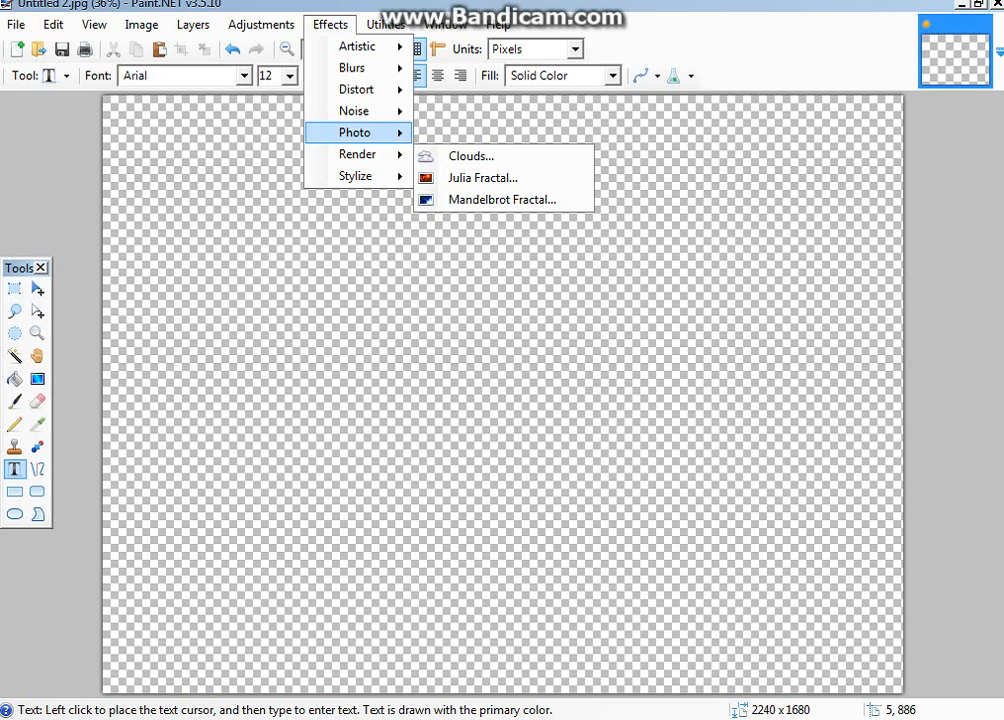
pyautogui.moveTo(356, 154)
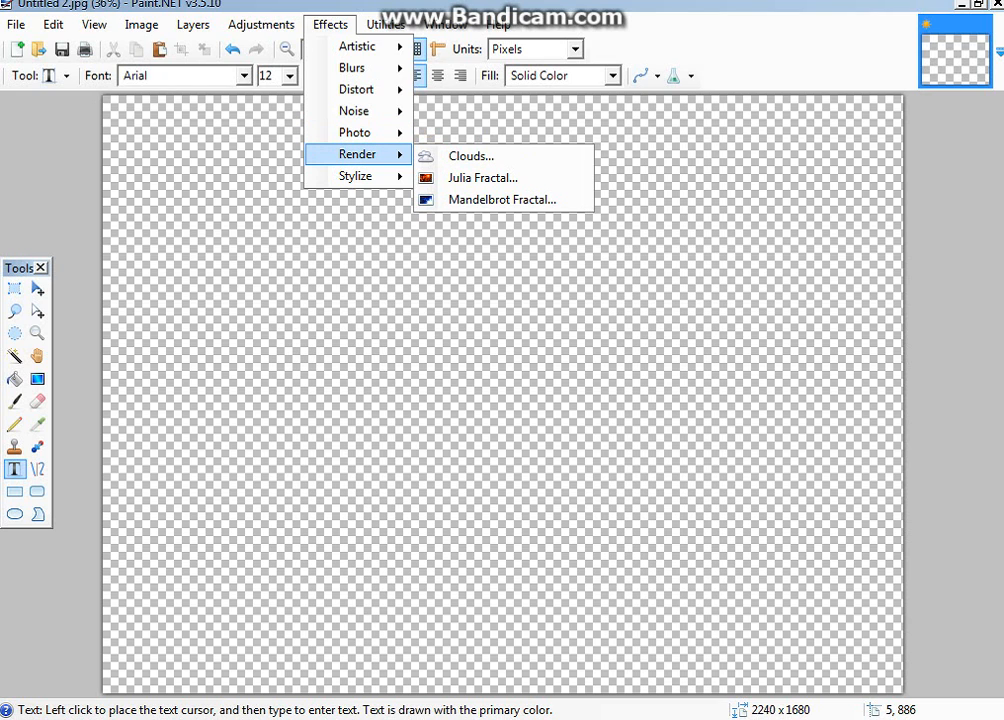
pyautogui.moveTo(356, 176)
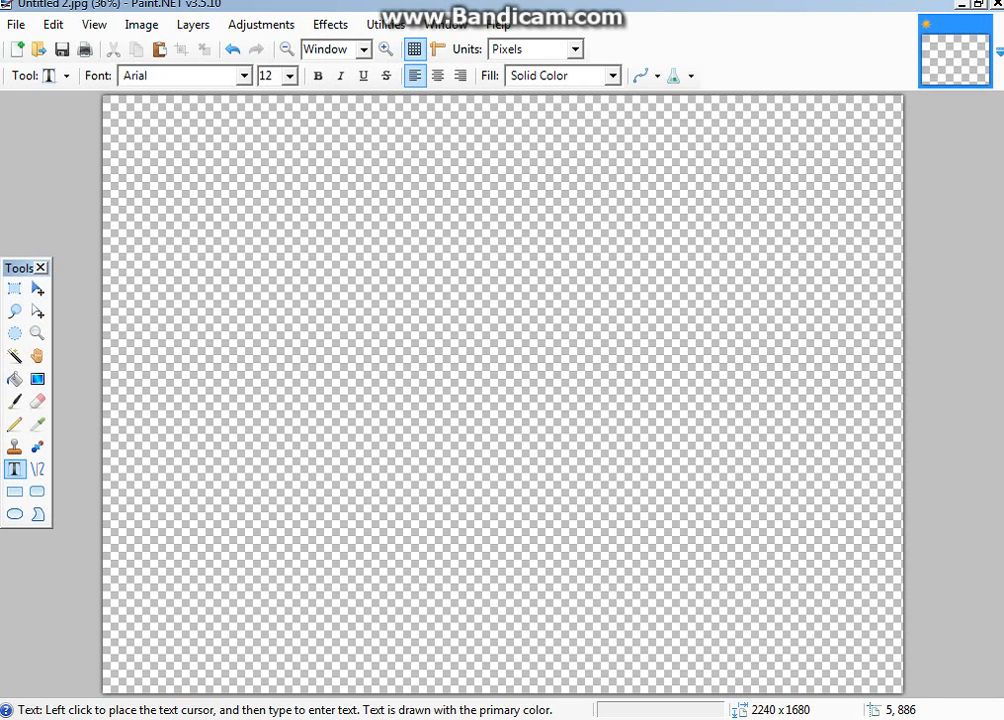
pyautogui.click(328, 24)
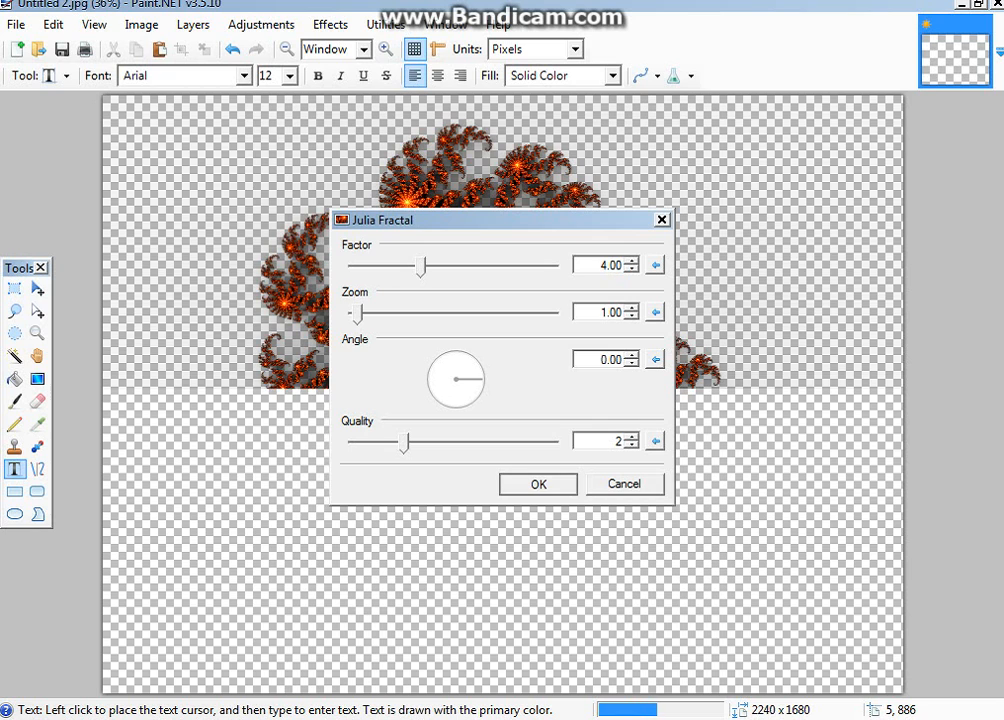
pyautogui.click(536, 484)
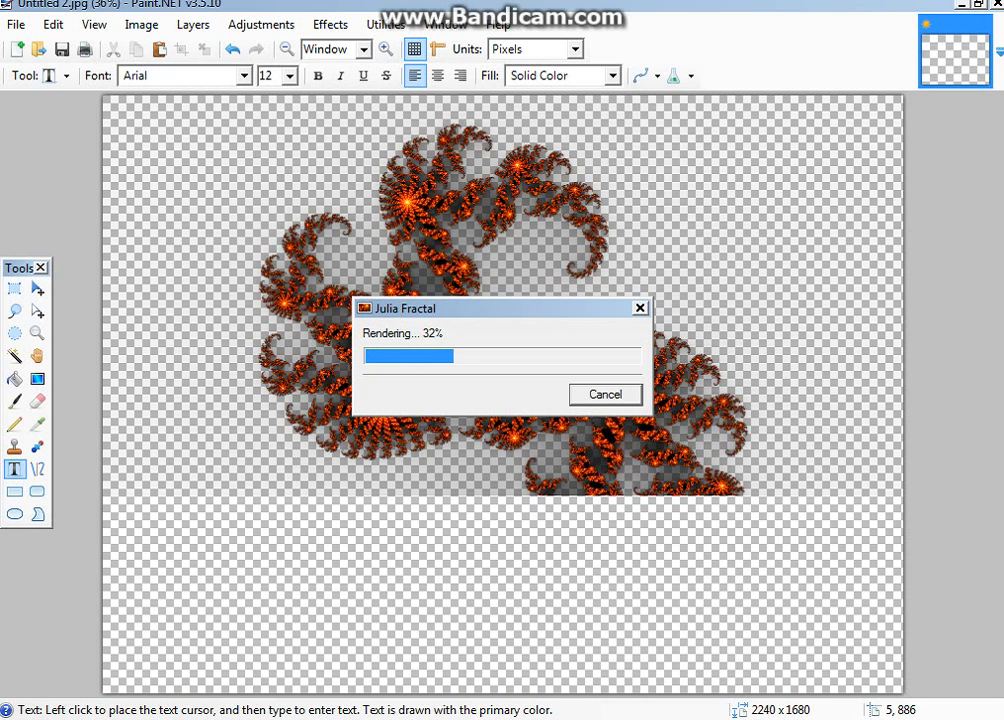
pyautogui.click(604, 392)
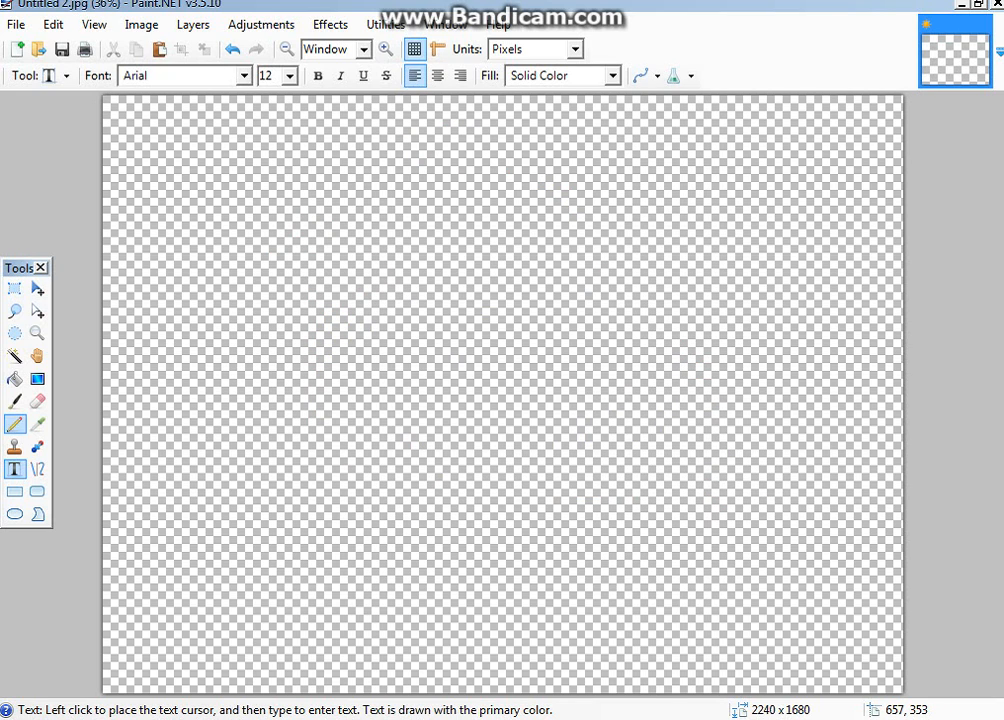
pyautogui.click(14, 378)
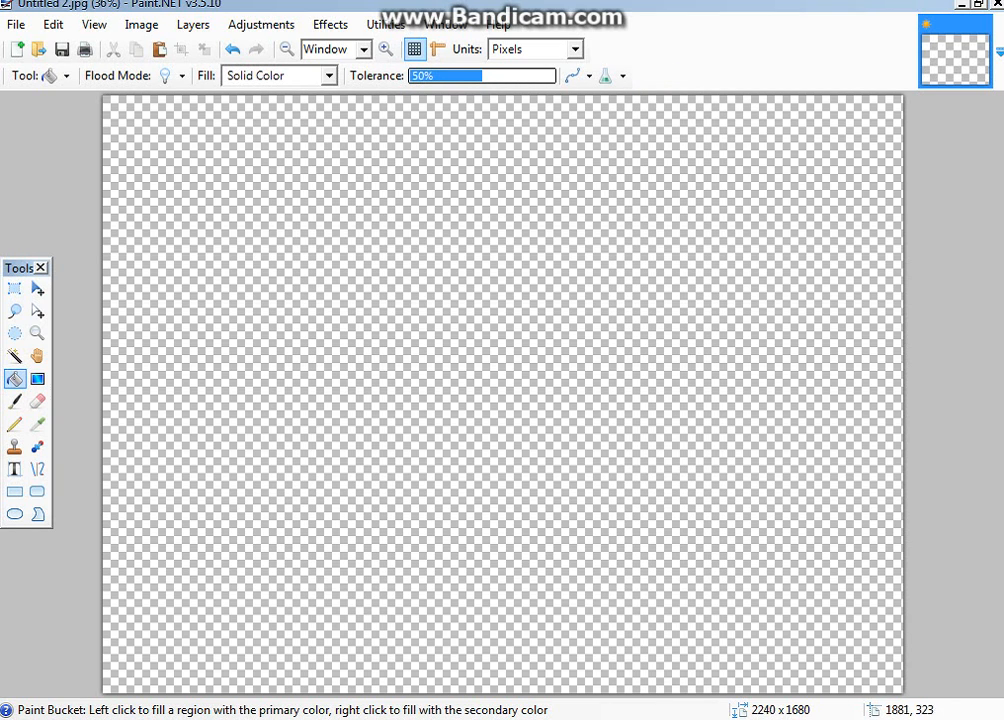
pyautogui.moveTo(520, 400)
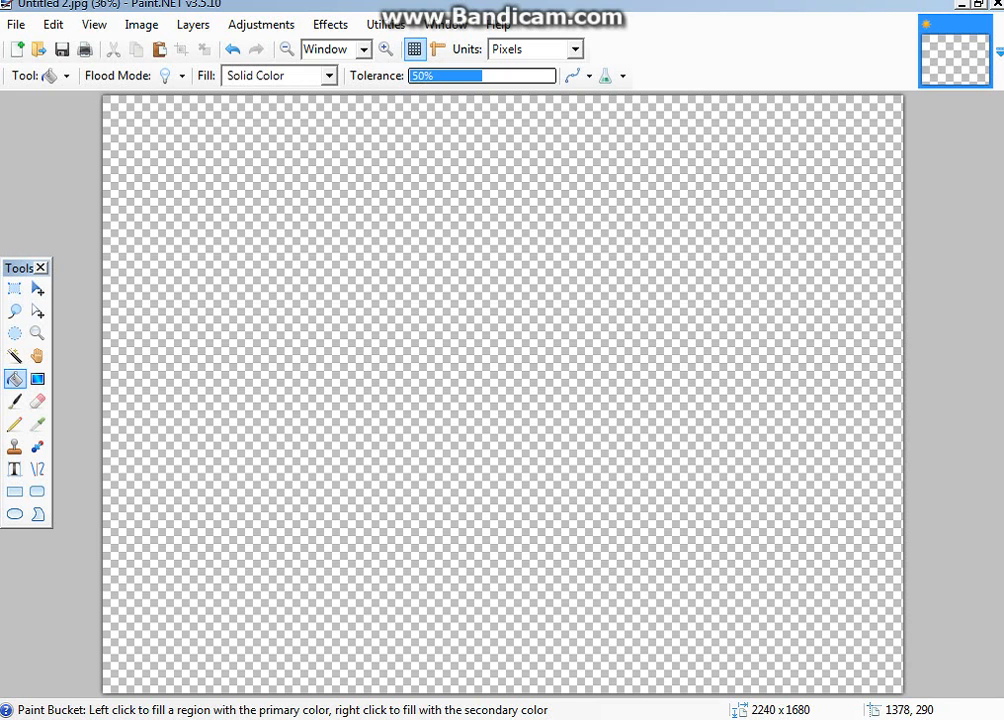
pyautogui.click(500, 400)
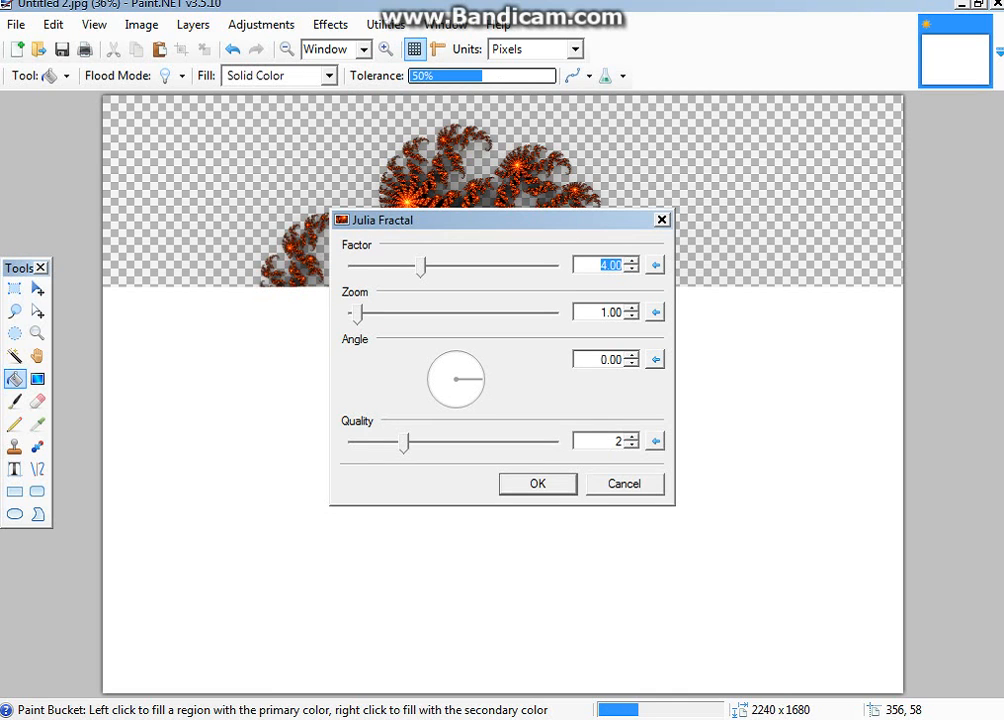
# Render the Julia fractal with factor 5.28, zoom 15.27 and quality 5
pyautogui.moveTo(366, 312); pyautogui.dragTo(432, 312)
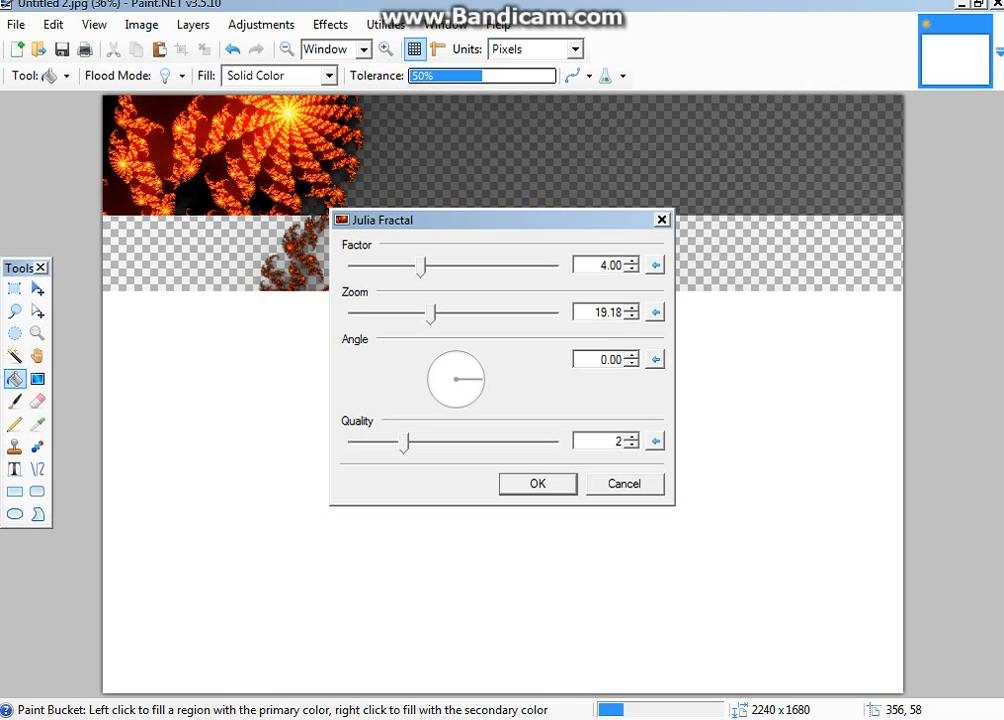
pyautogui.moveTo(422, 264); pyautogui.dragTo(556, 264)
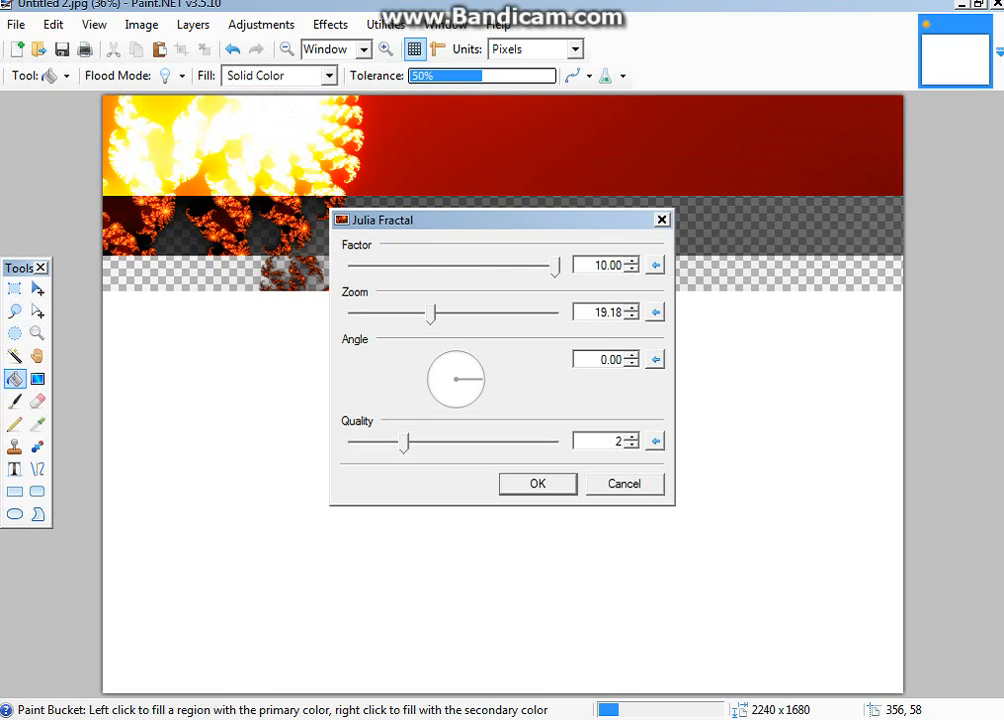
pyautogui.moveTo(556, 264); pyautogui.dragTo(450, 264)
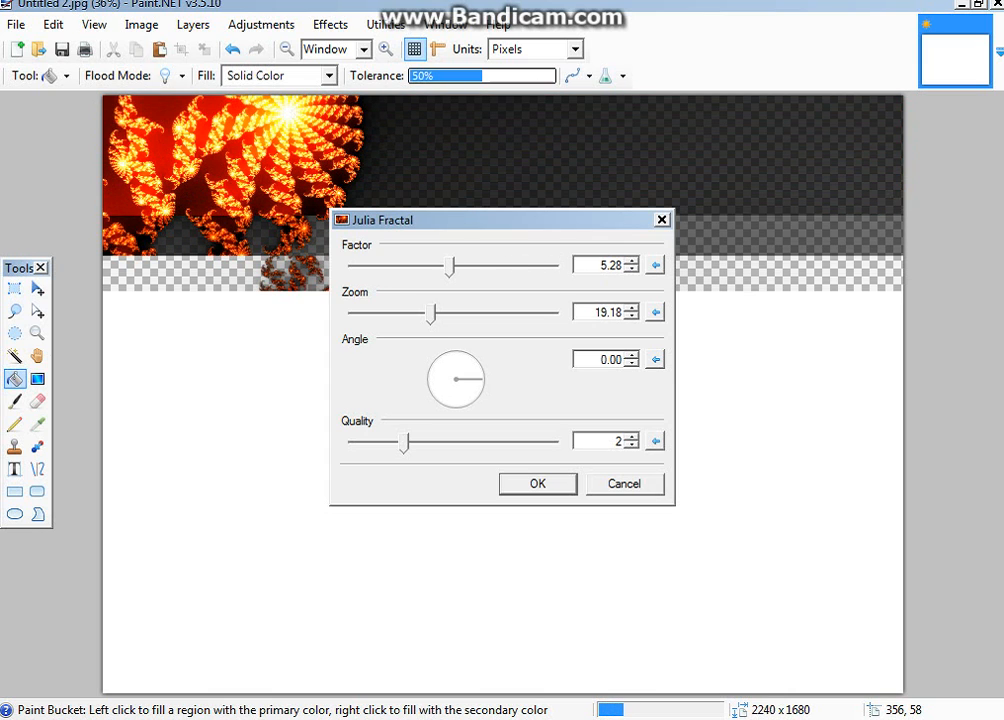
pyautogui.moveTo(432, 312); pyautogui.dragTo(416, 312)
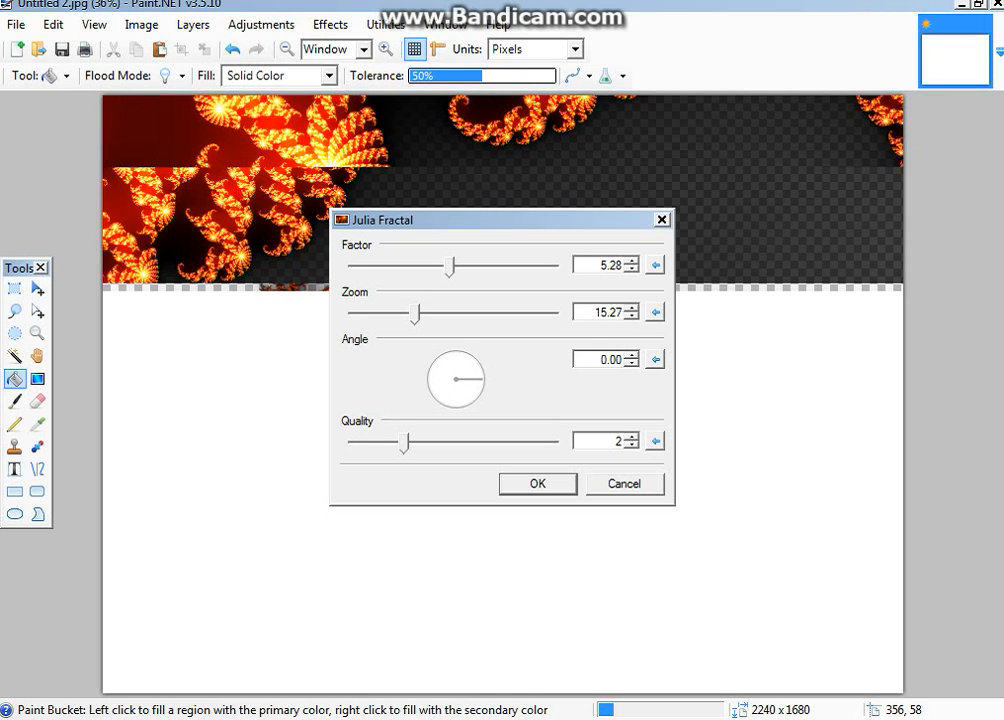
pyautogui.moveTo(404, 442); pyautogui.dragTo(552, 442)
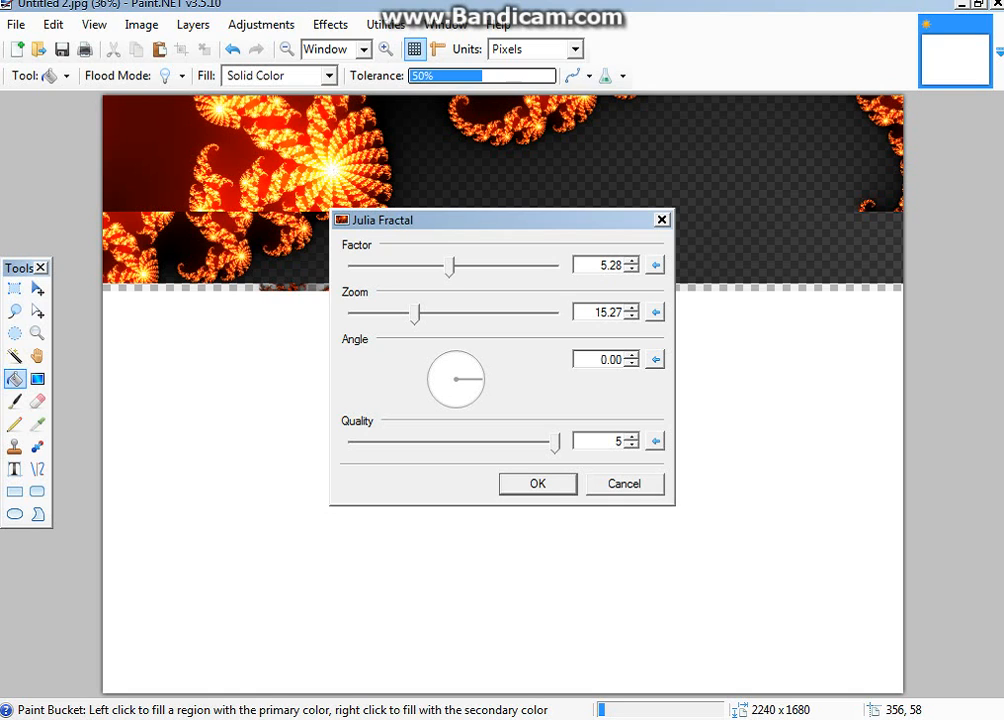
pyautogui.click(536, 482)
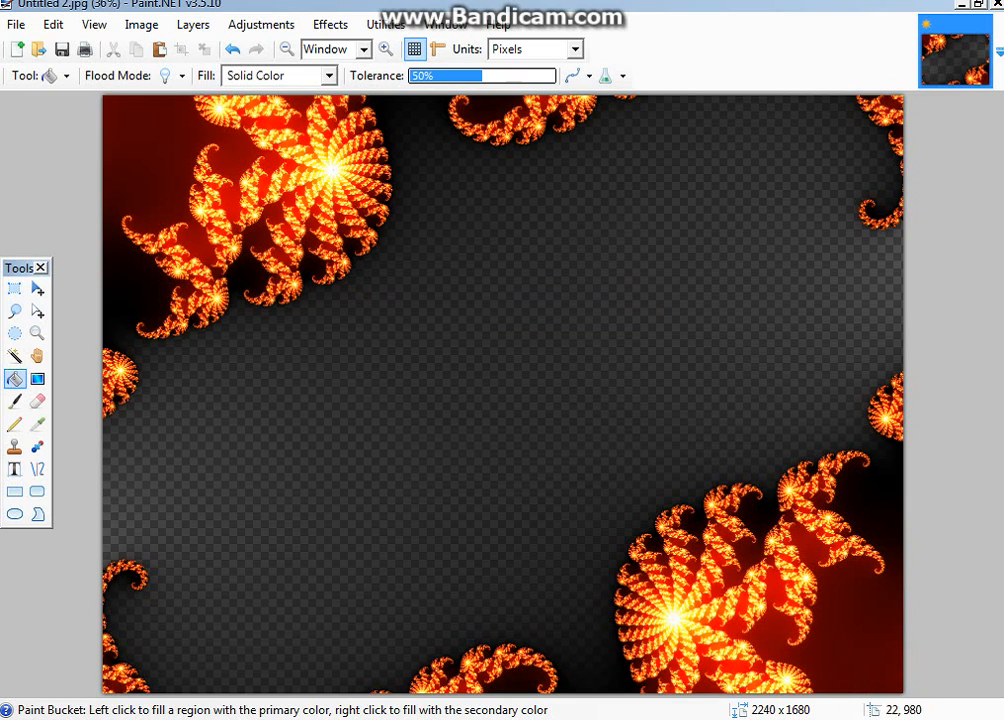
# Add cyan 'joshxsniper55' in Batik Regular size 192 across the image centre
pyautogui.click(14, 468)
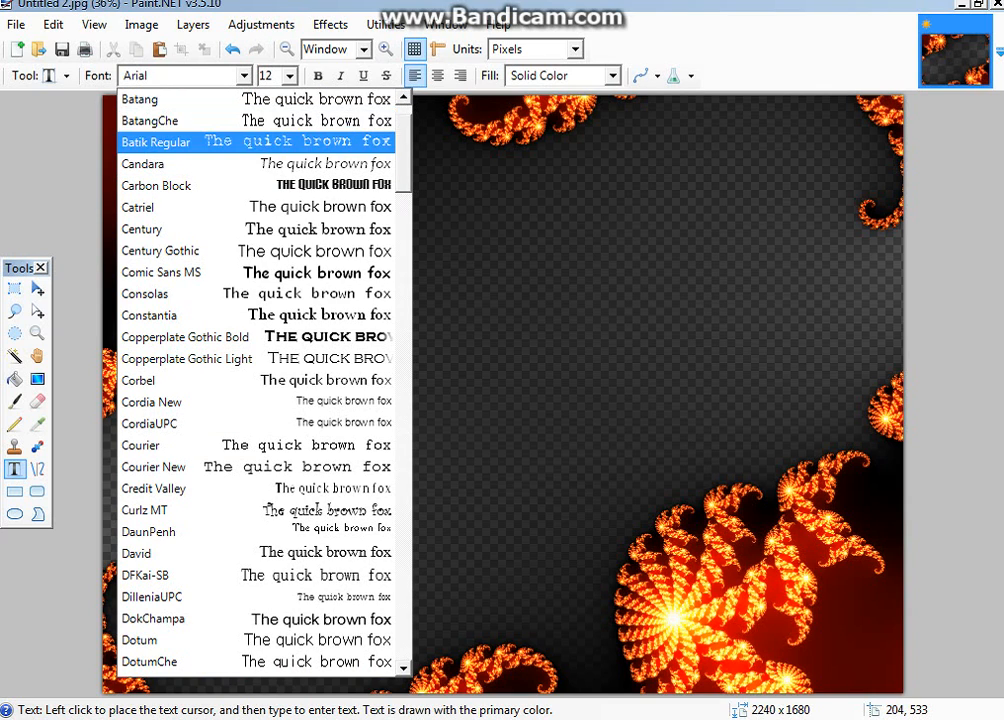
pyautogui.click(156, 140)
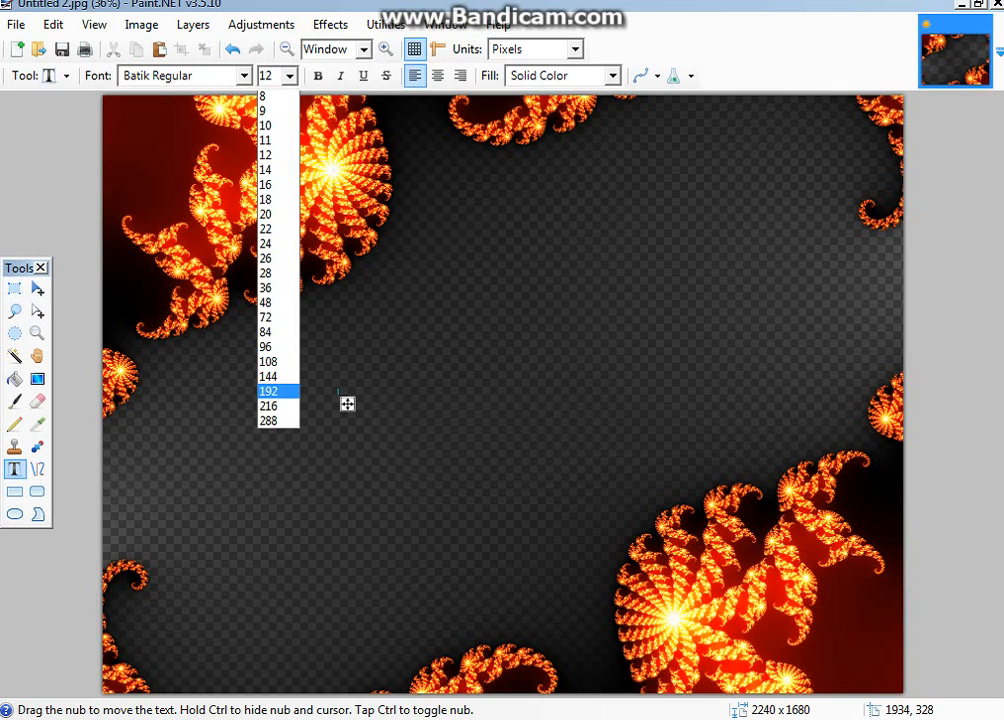
pyautogui.click(268, 390)
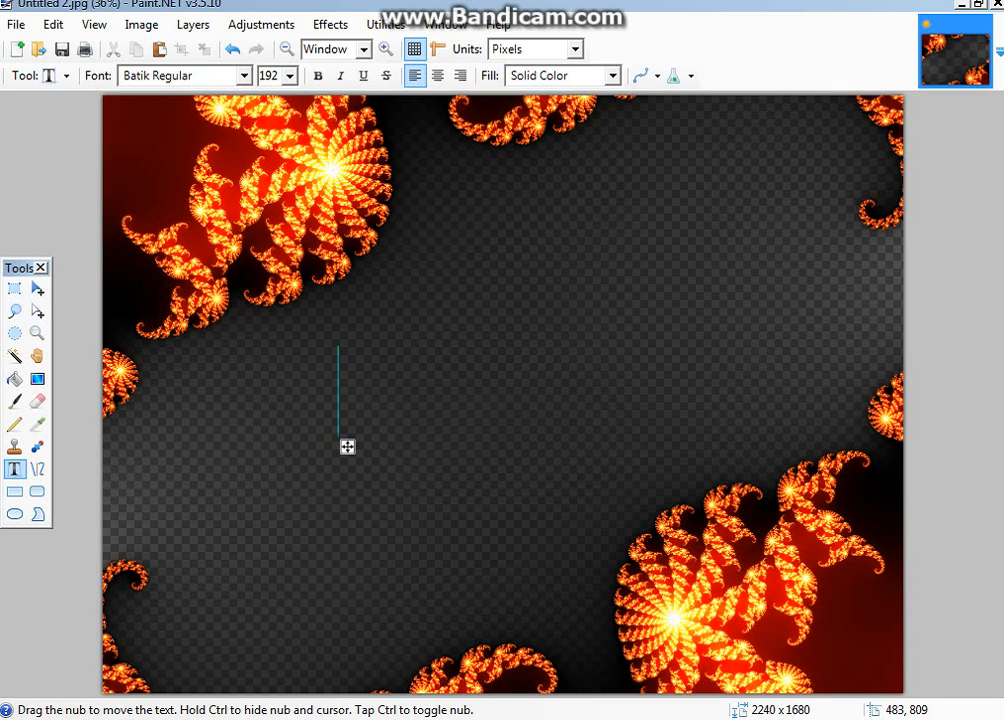
pyautogui.write('jo')
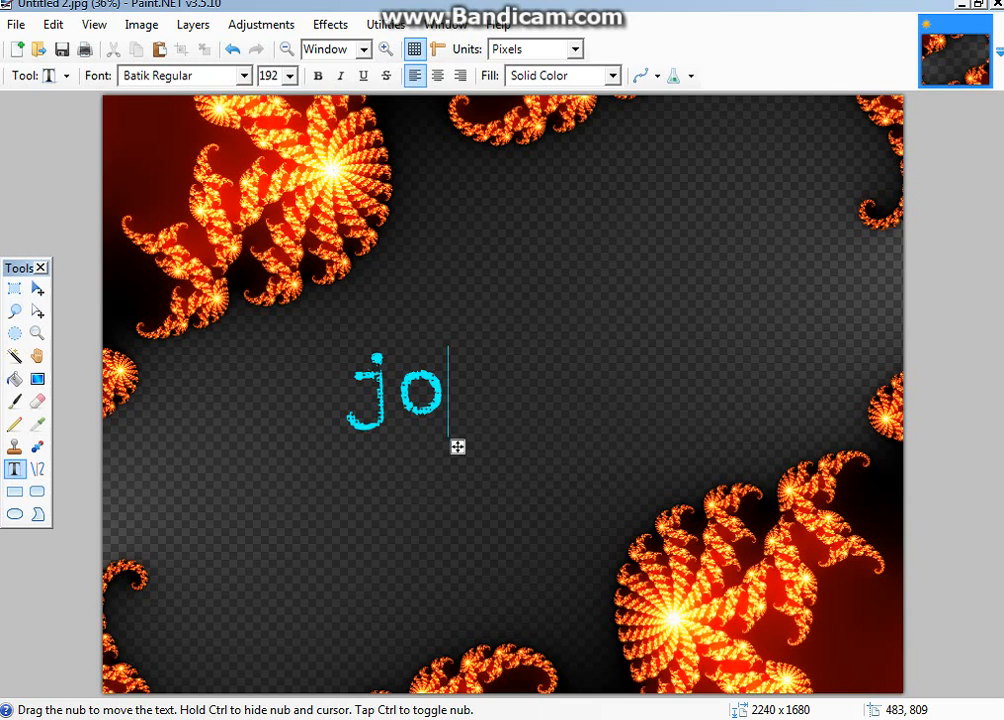
pyautogui.write('shxsn')
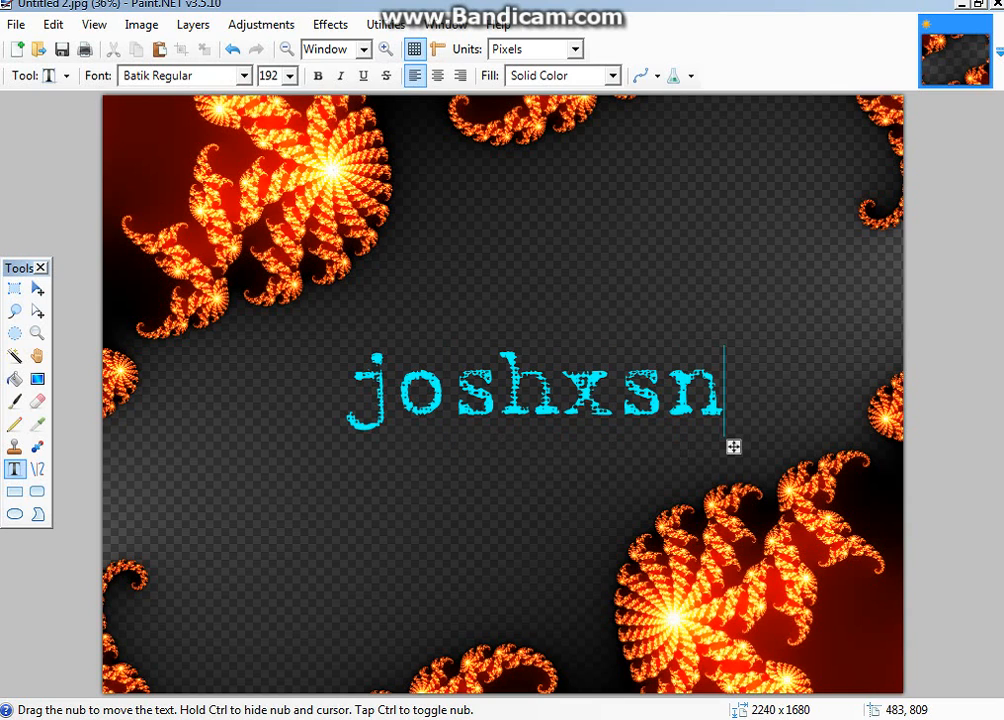
pyautogui.write('ipe')
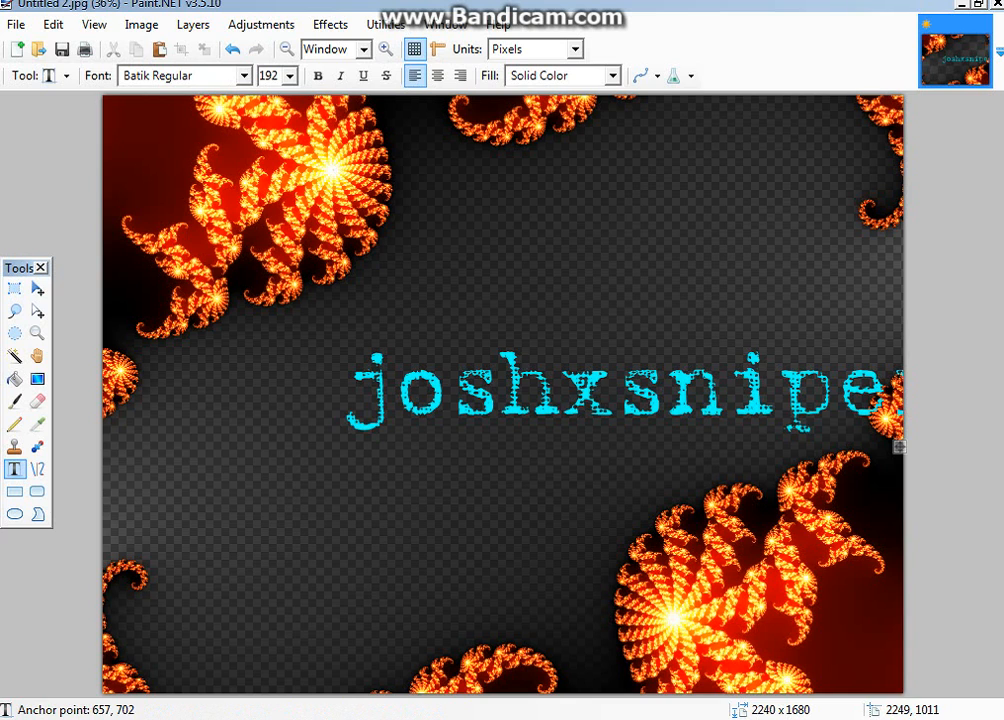
pyautogui.write('r55')
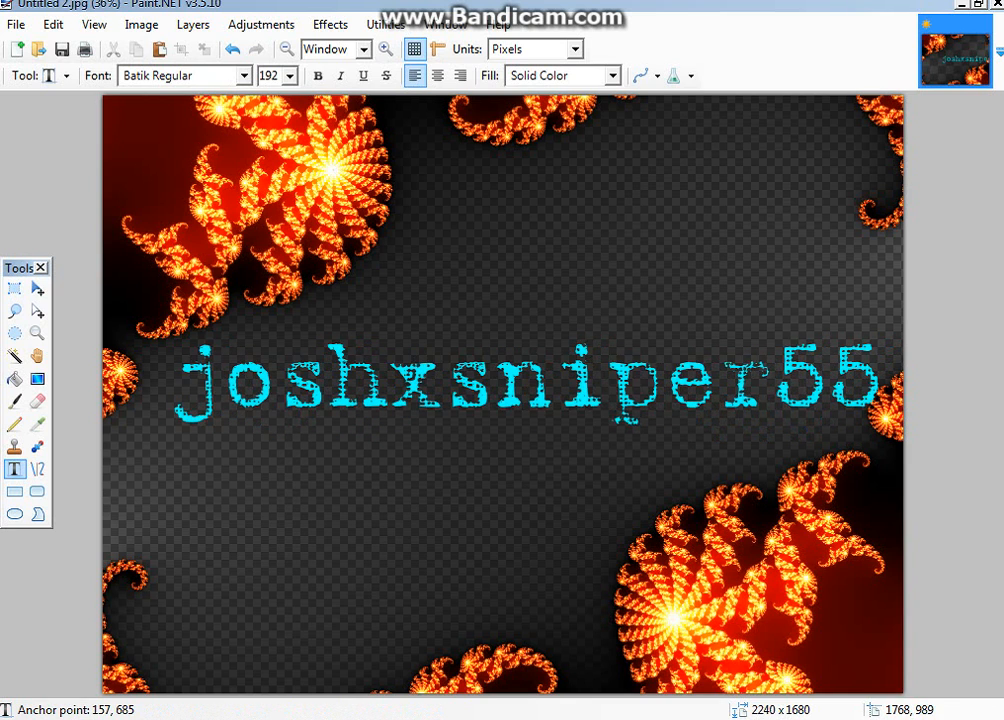
pyautogui.moveTo(510, 378); pyautogui.dragTo(510, 408)
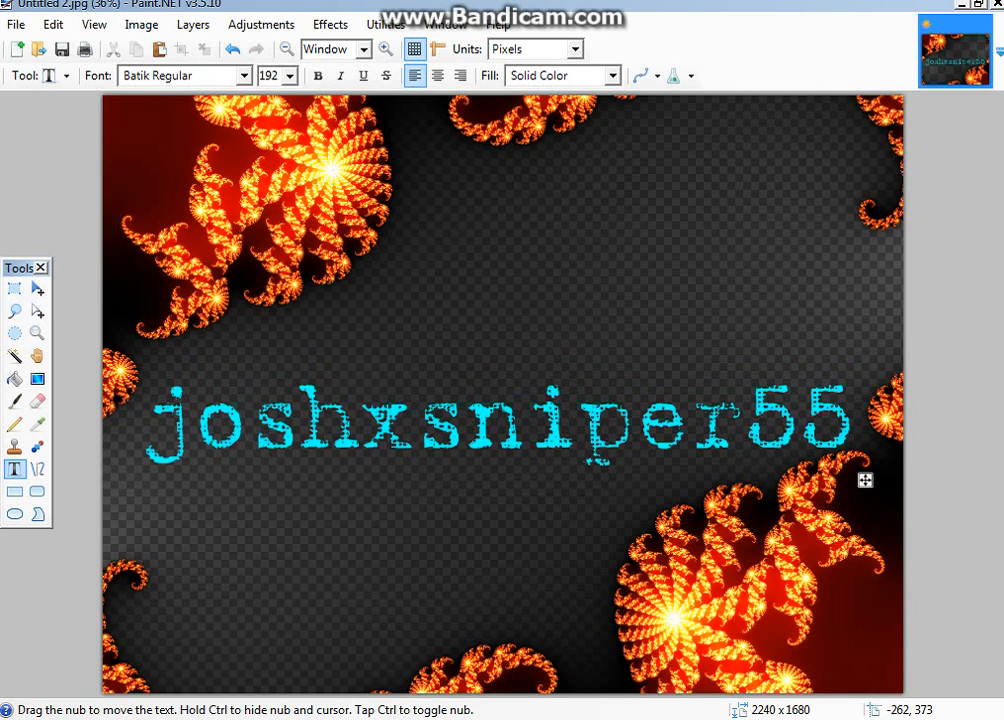
# Save the wallpaper as a new JPEG named Untitled 3.jpg with chosen quality
pyautogui.click(16, 24)
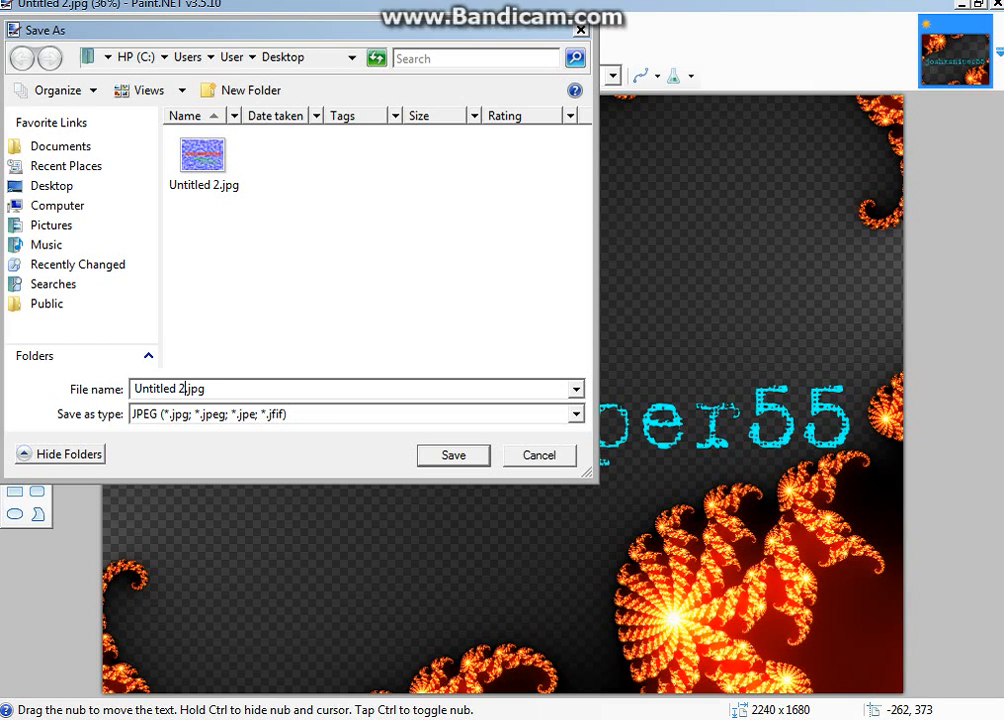
pyautogui.write('3')
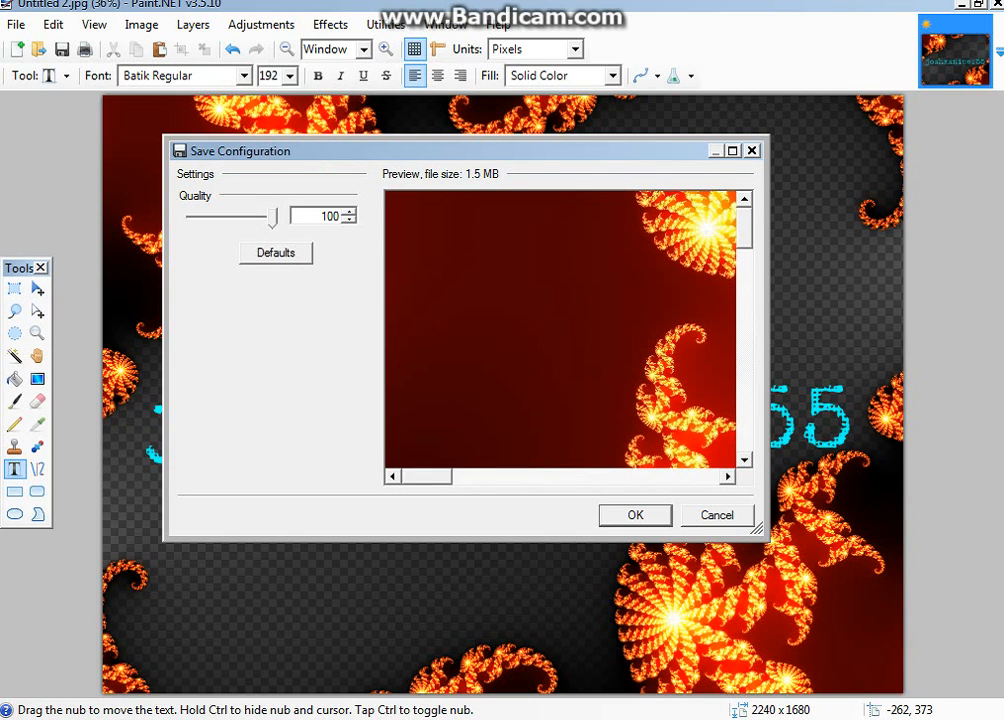
pyautogui.tripleClick(324, 216)
pyautogui.write('200')
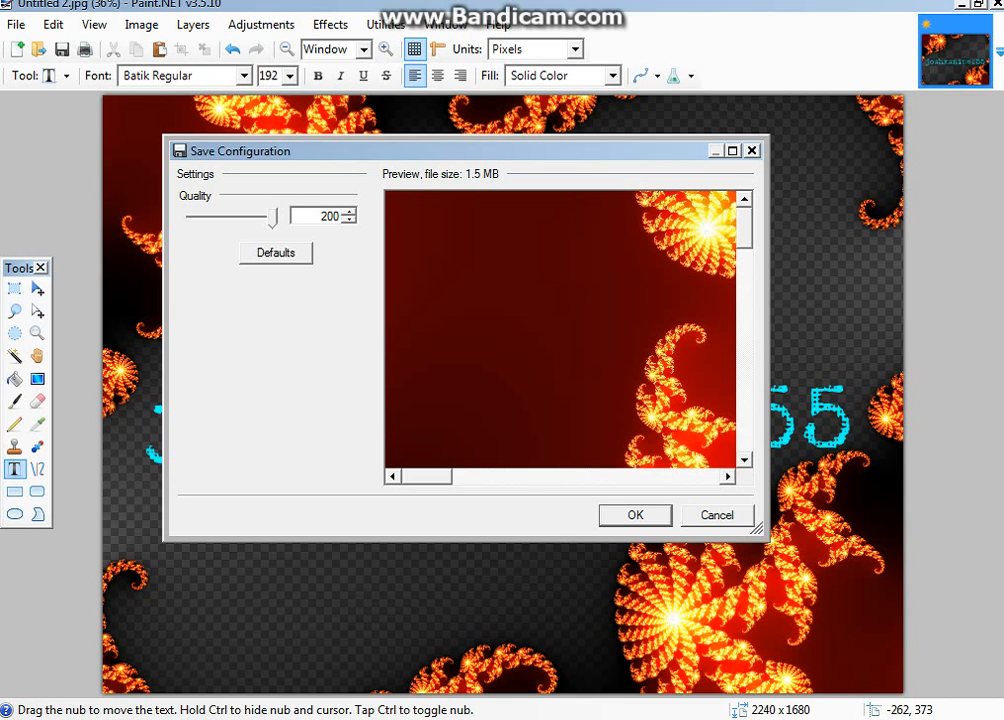
pyautogui.click(634, 516)
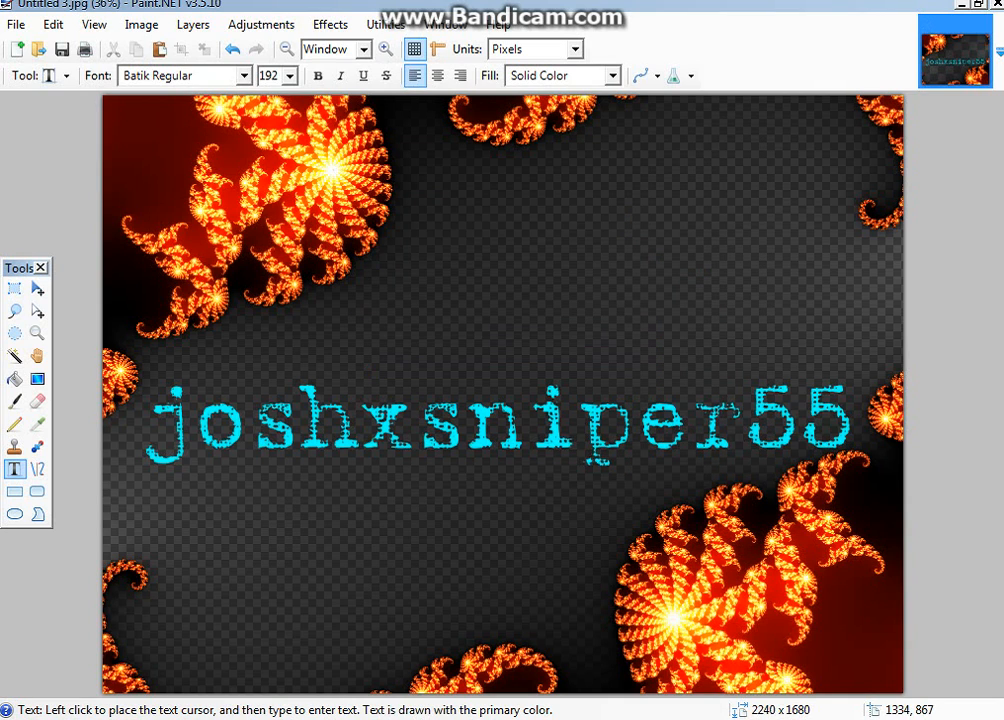
pyautogui.moveTo(490, 408)
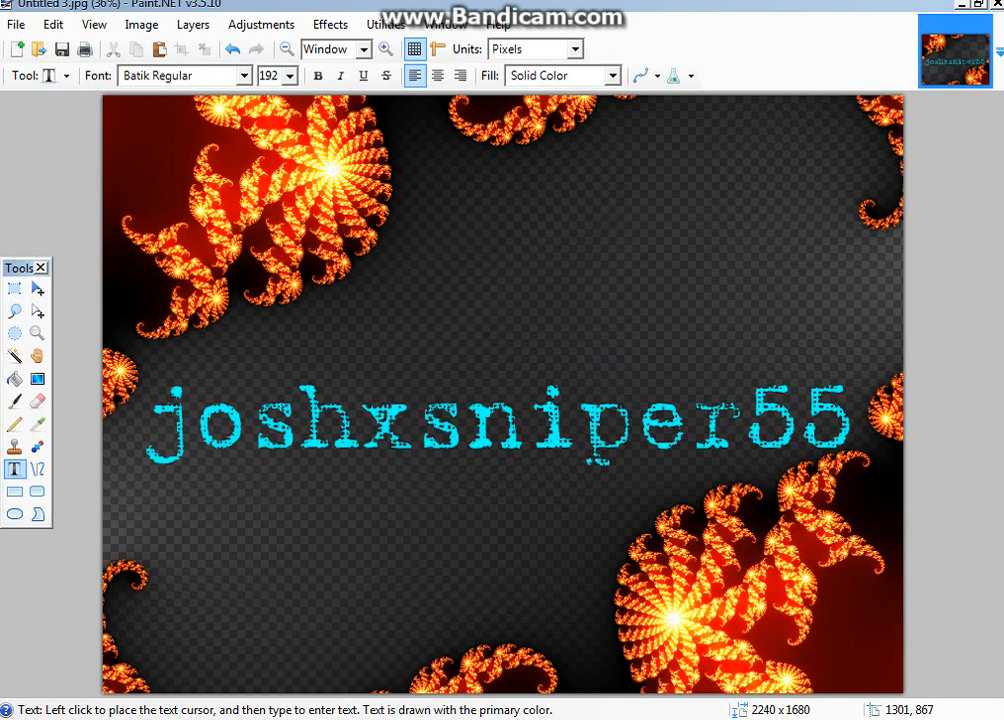